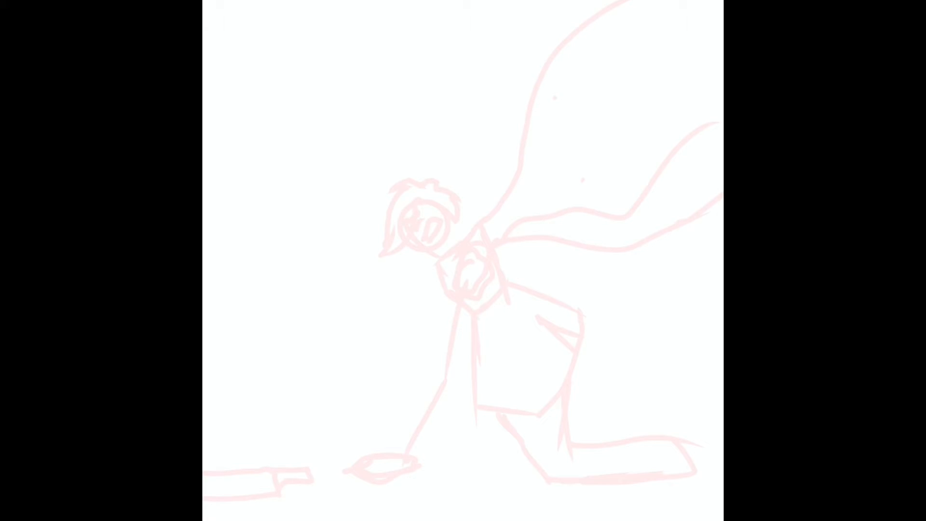
Draw a short darker stroke over the eye of the kneeling figure's face.
left_click_drag(431, 215, 430, 240)
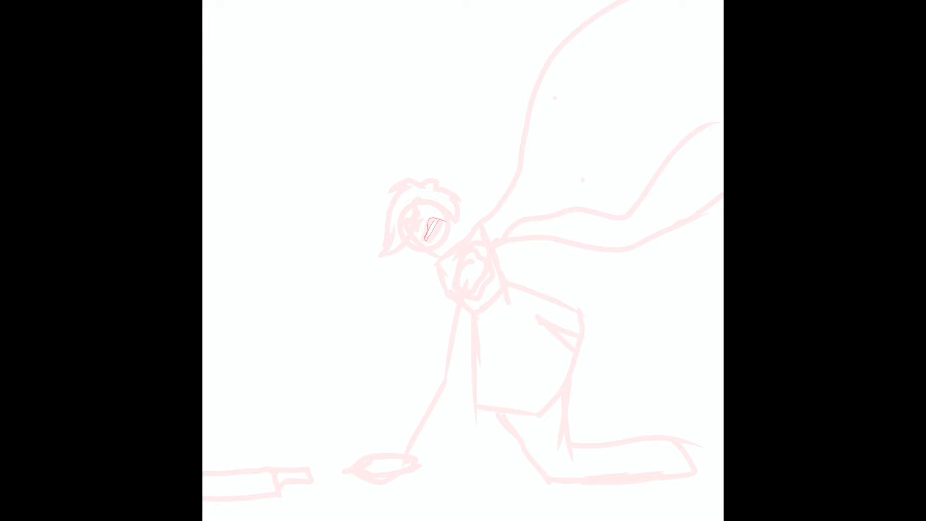